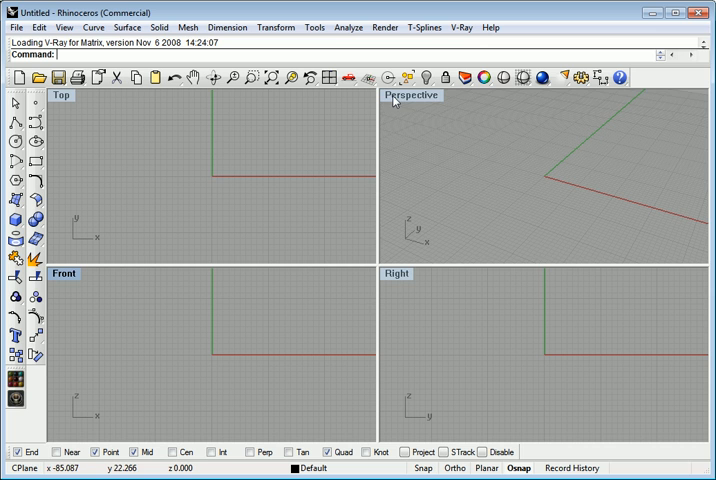
mouse_move(457, 67)
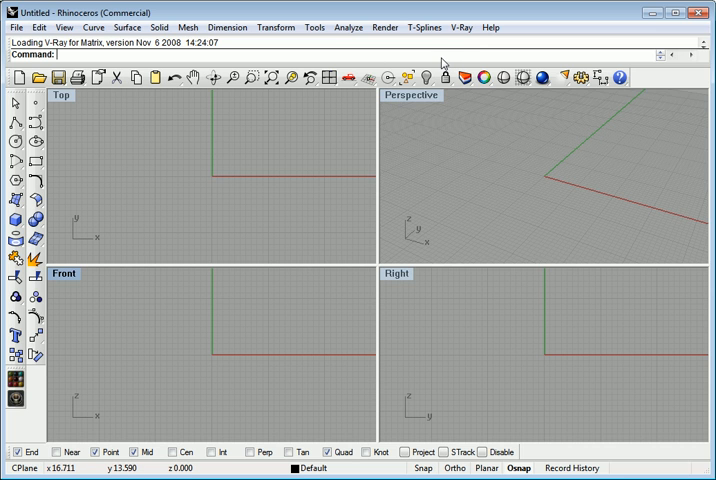
mouse_move(267, 179)
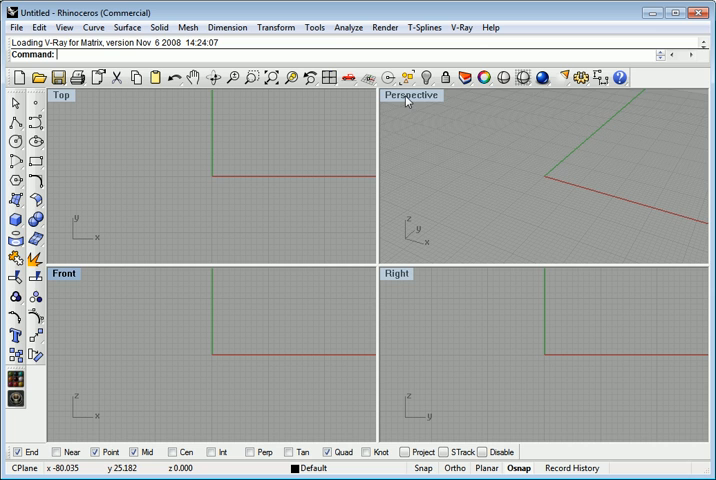
mouse_move(385, 77)
text(Toolbar)
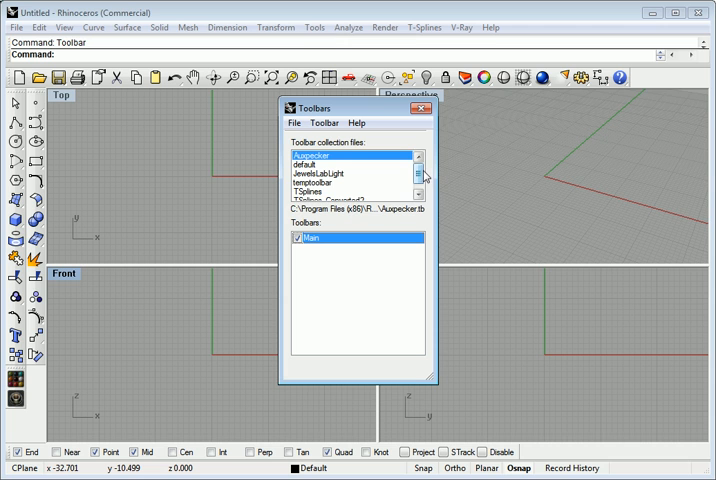
Step: Note the TSplines collection's ProgramData file location, then browse to C:\ProgramData in Explorer
click(419, 184)
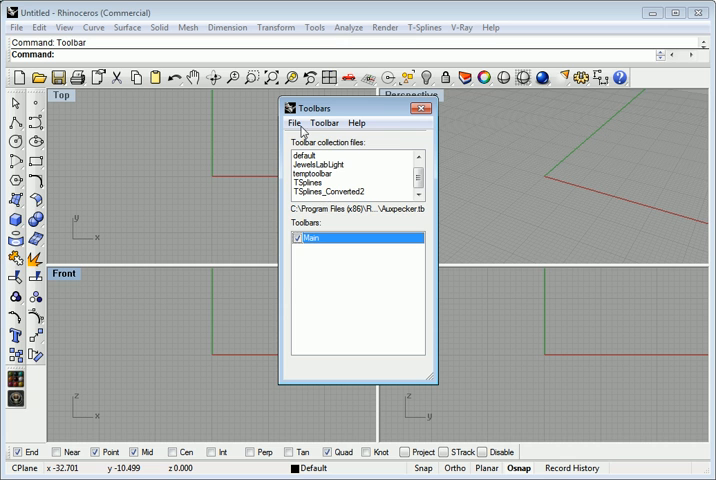
click(293, 122)
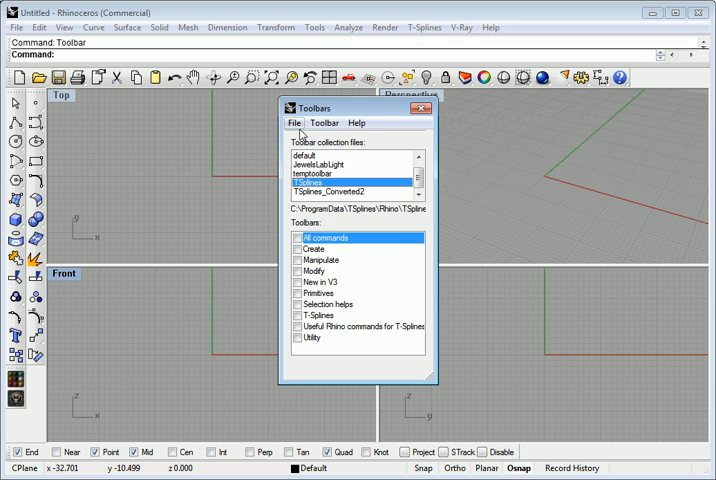
click(294, 122)
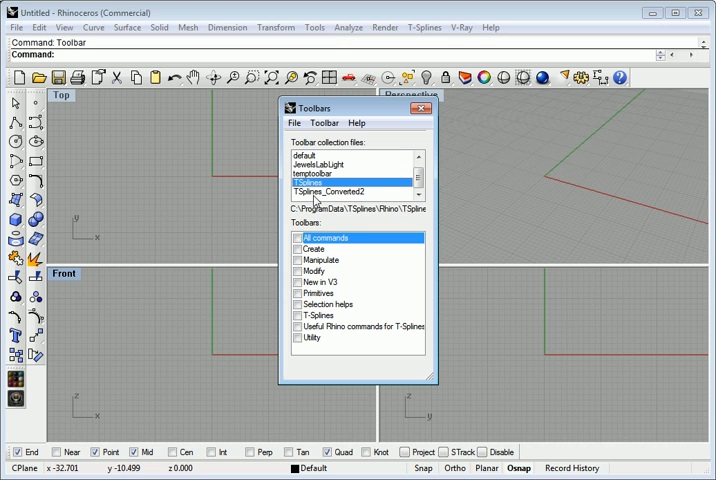
click(340, 191)
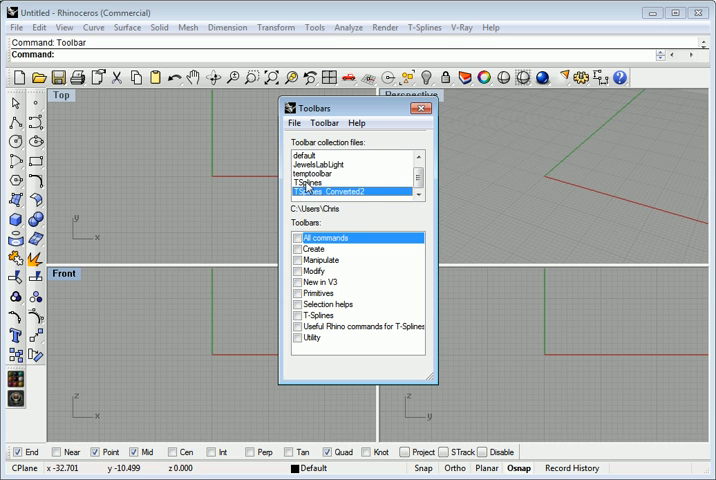
click(310, 183)
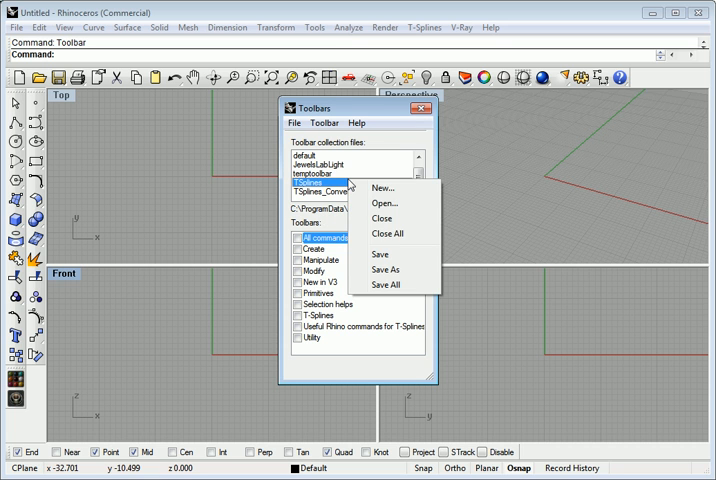
click(385, 203)
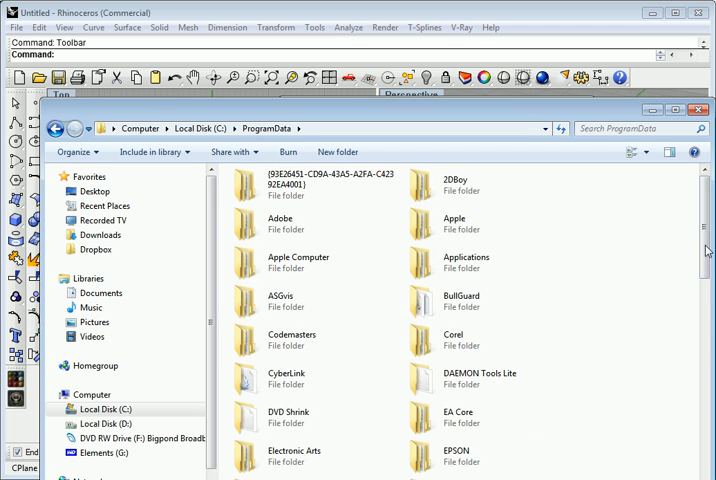
Step: Copy TSplines.tb from the ProgramData TSplines folder
scroll(down, 3)
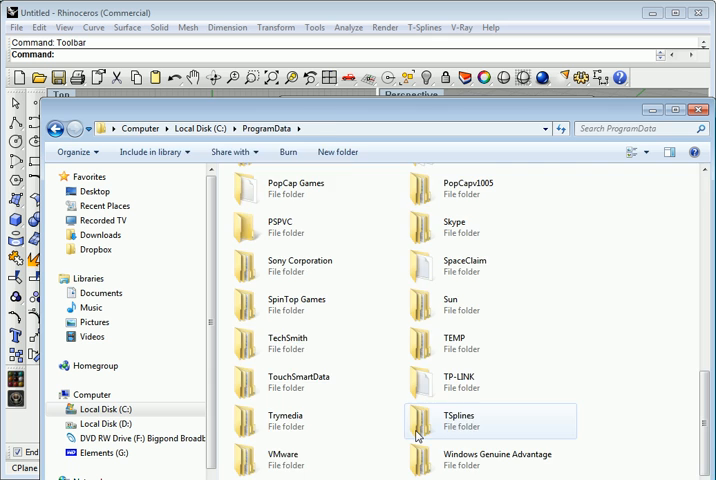
double_click(458, 420)
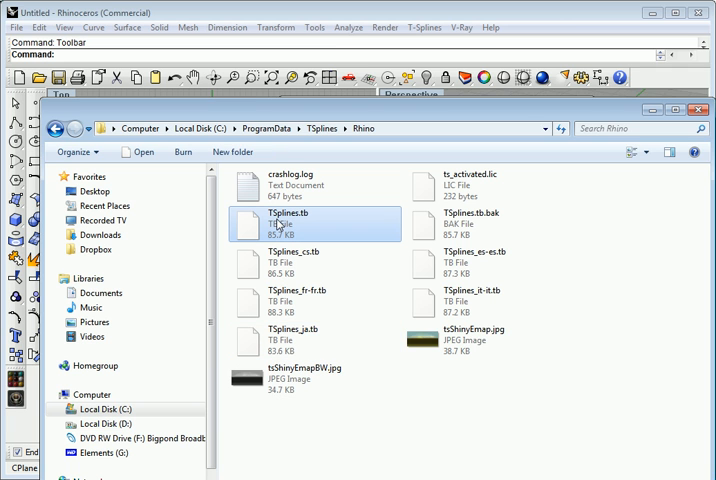
right_click(300, 222)
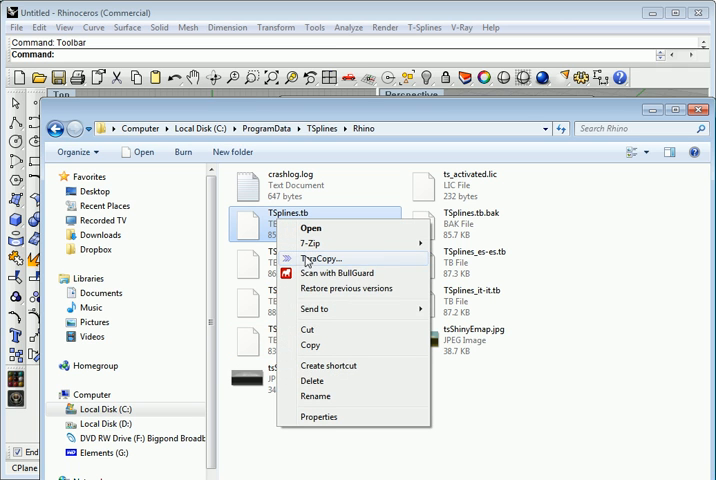
click(463, 426)
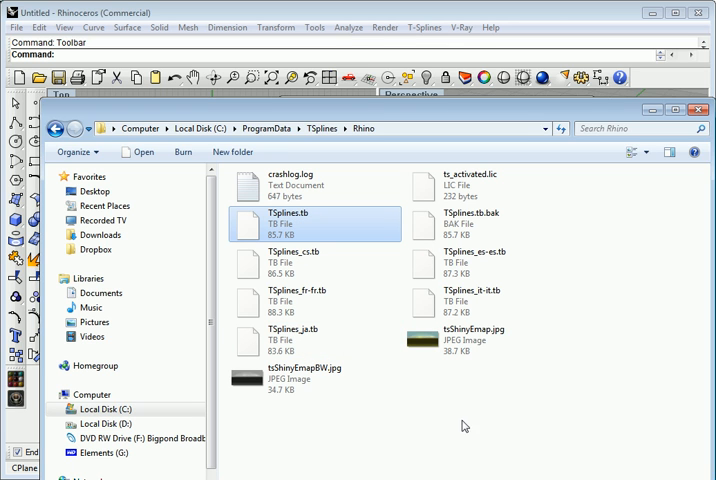
mouse_move(457, 413)
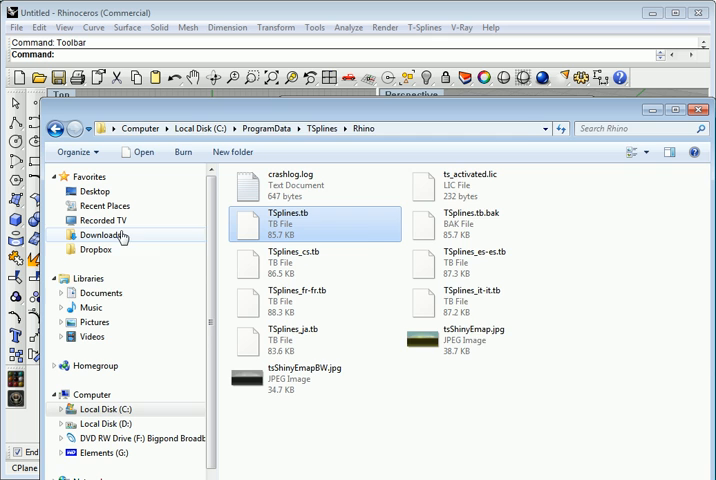
Step: Paste the TSplines.tb copy into Documents and begin renaming it
click(100, 272)
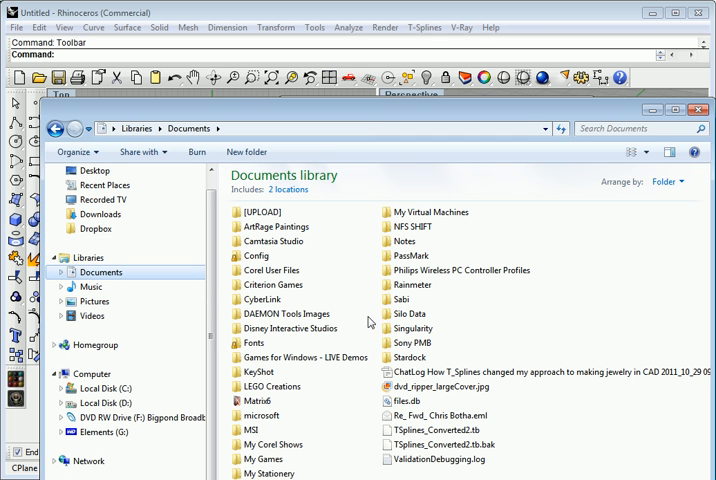
mouse_move(413, 474)
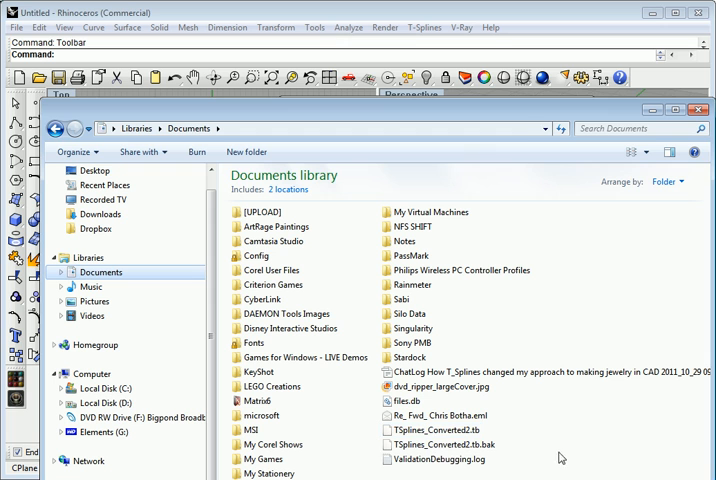
right_click(570, 365)
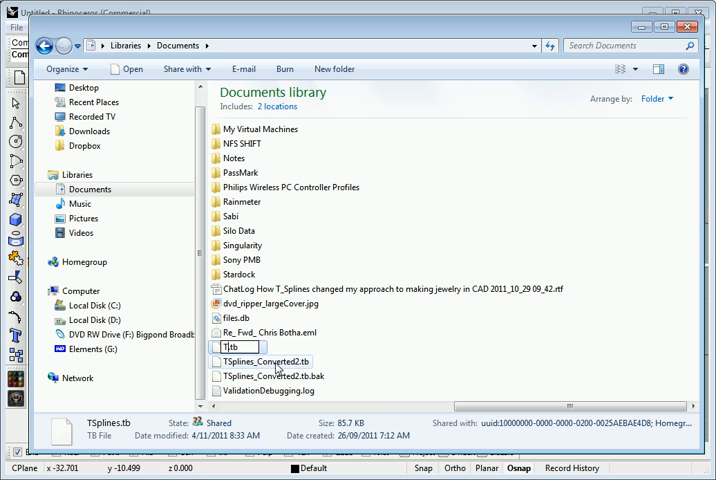
text(spline)
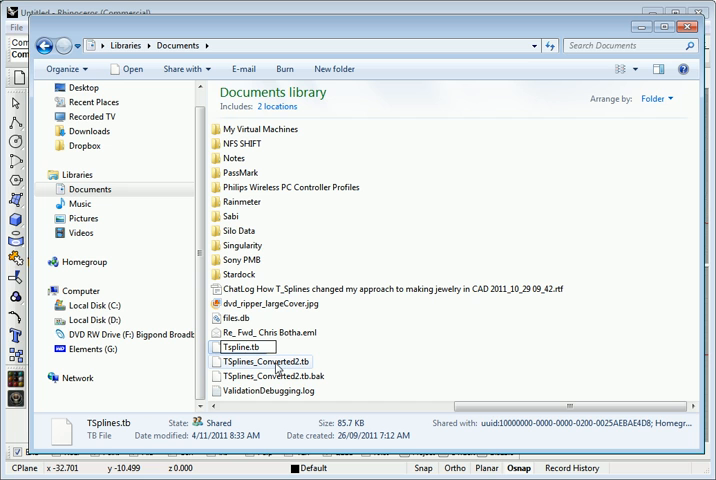
text(_Cut)
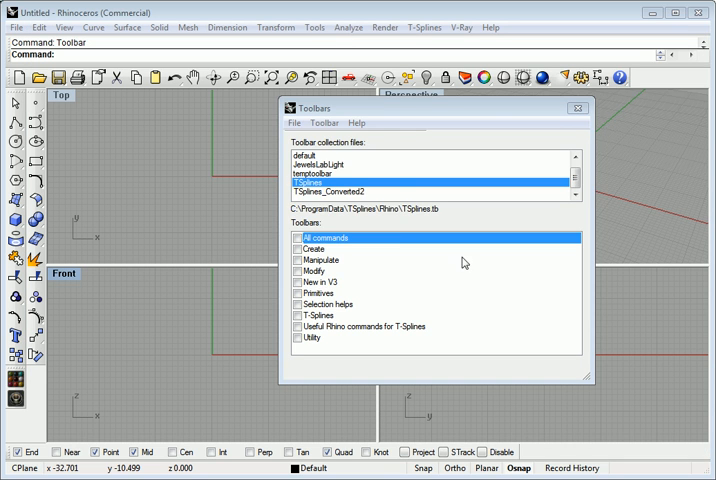
Step: Open the Tspline_Custom.tb collection from My Documents in the Toolbars dialog
click(293, 122)
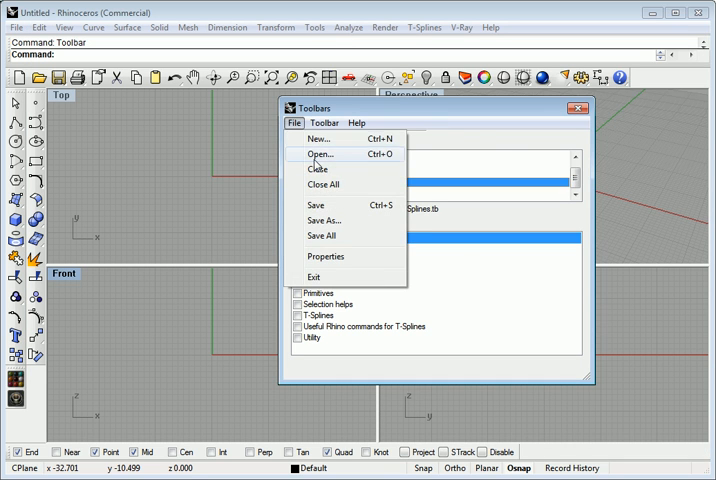
click(320, 154)
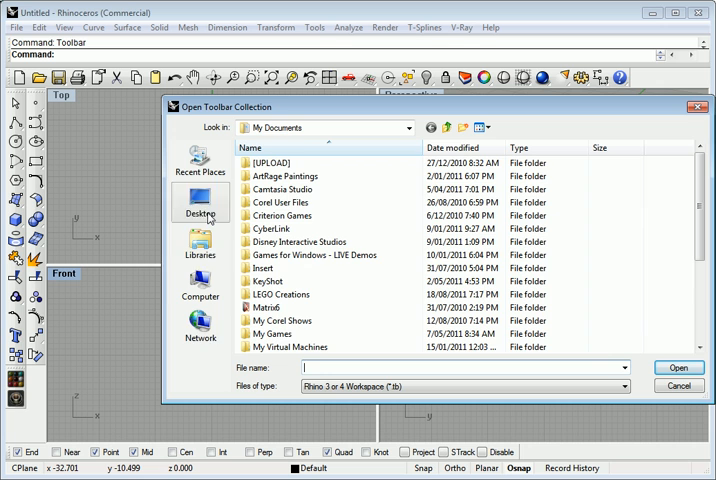
click(200, 205)
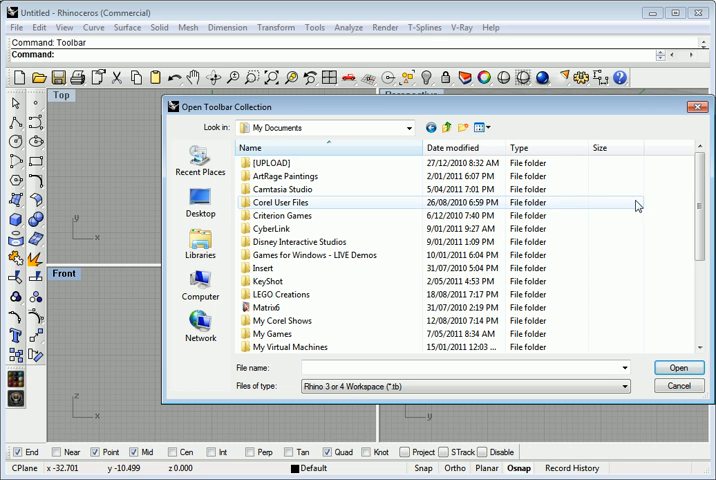
scroll(down, 3)
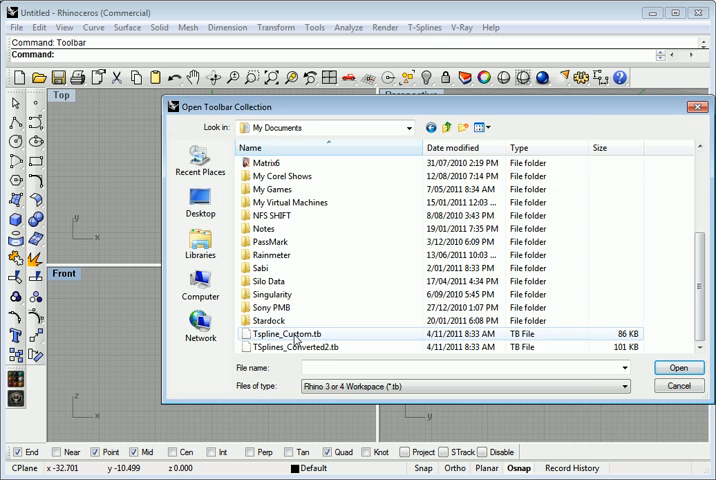
click(679, 367)
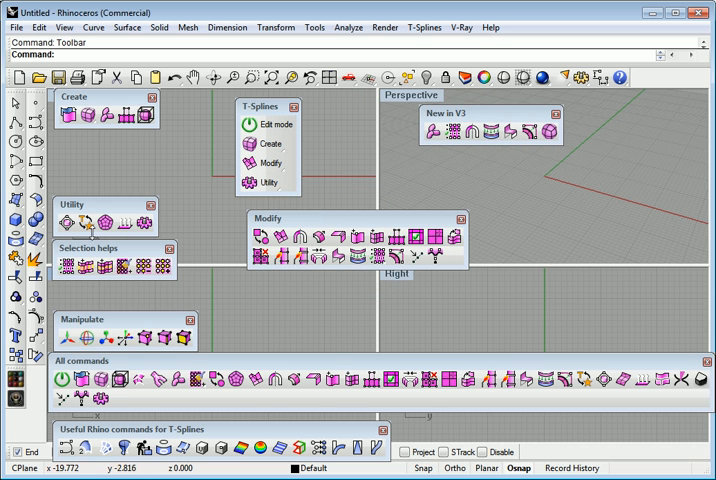
Step: Copy flyout buttons into the Manipulate toolbar and place it over the Perspective view
drag(85, 319, 248, 301)
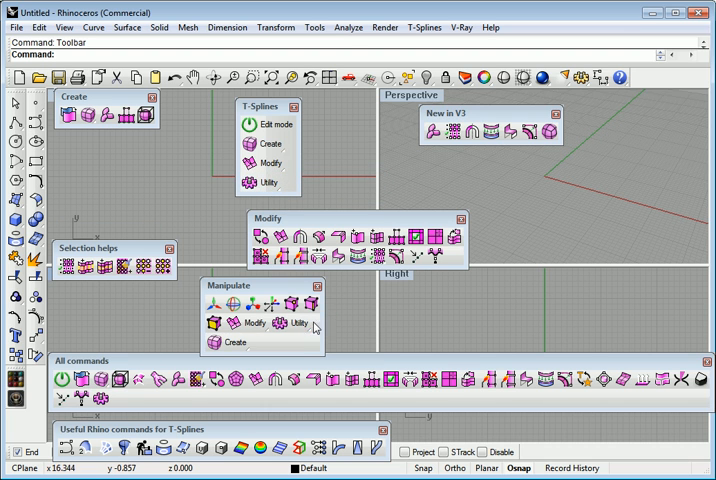
drag(228, 286, 197, 239)
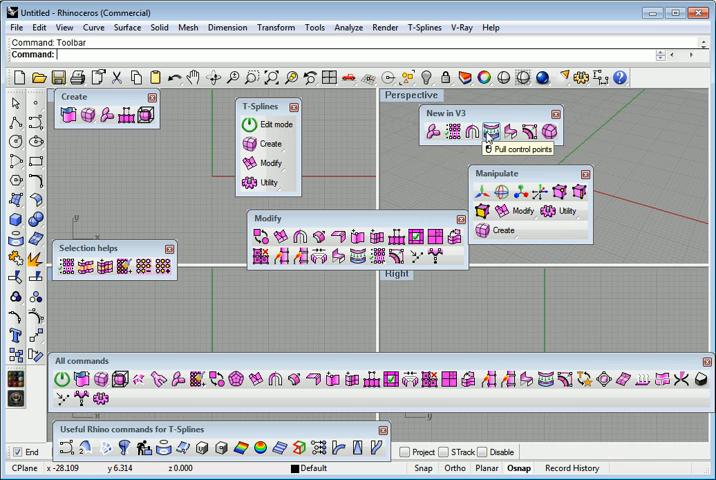
mouse_move(258, 182)
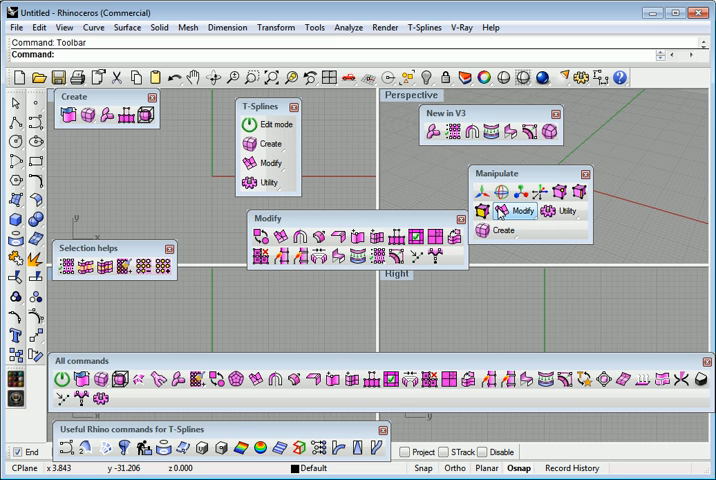
mouse_move(498, 210)
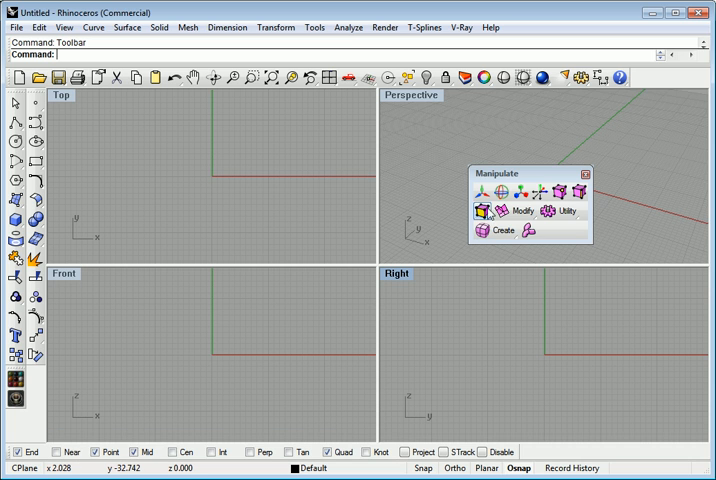
Step: Rename the Manipulate toolbar to TsPopup through its Properties
drag(528, 172, 254, 166)
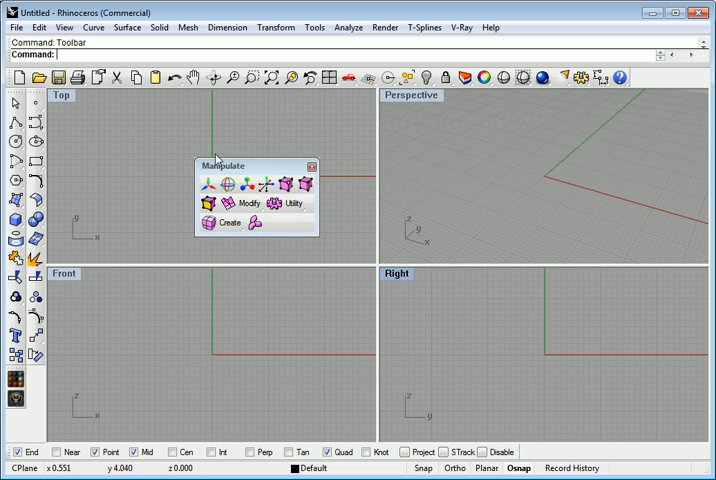
right_click(230, 166)
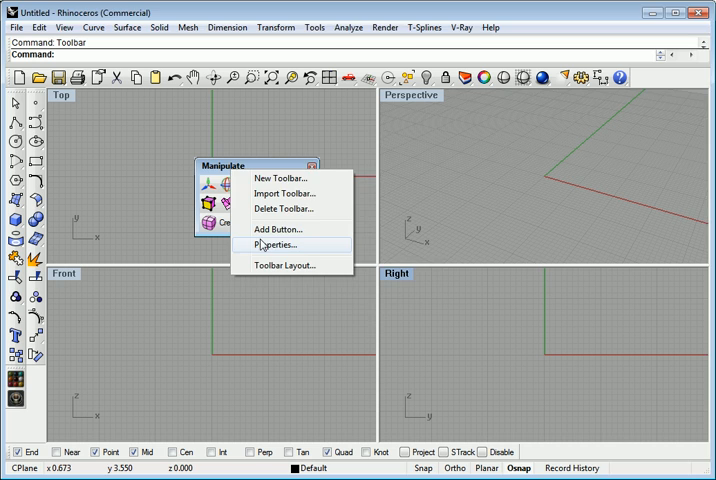
click(278, 244)
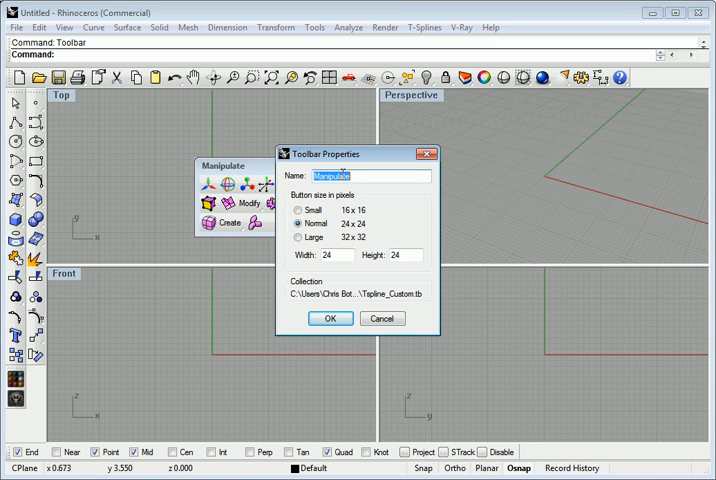
text(TsPopup)
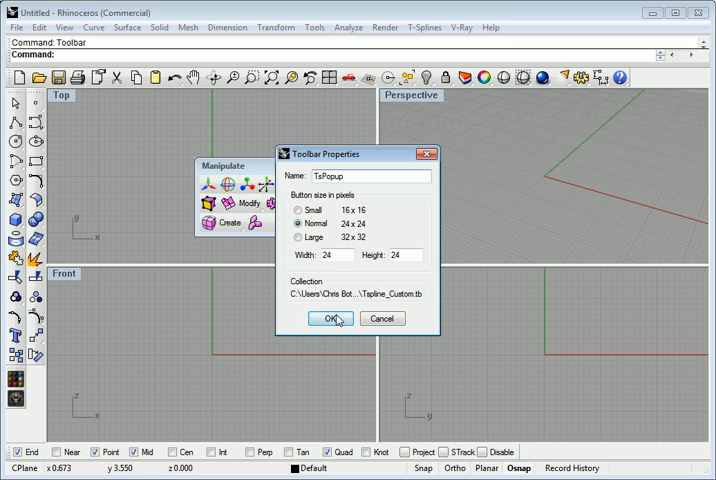
click(330, 318)
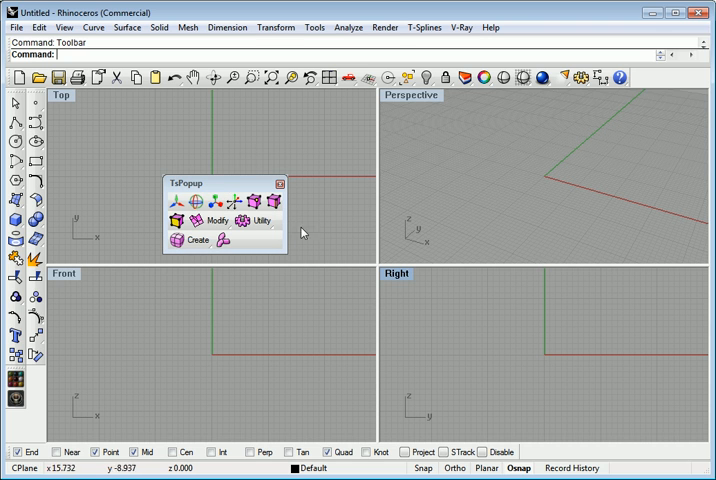
mouse_move(245, 45)
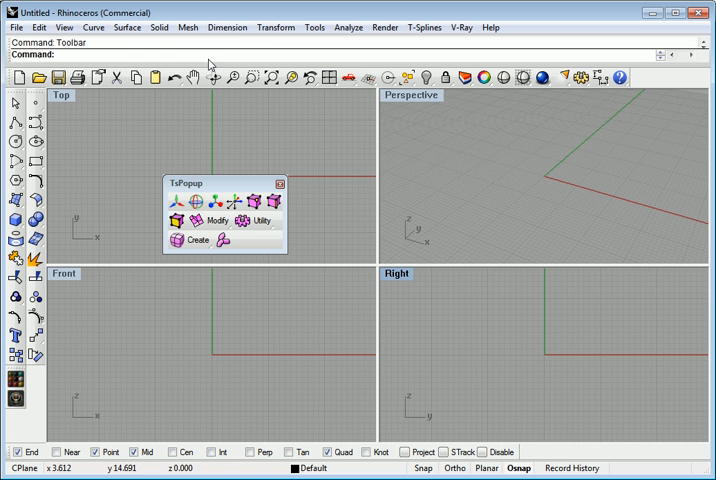
Step: Set Tspline_Custom.TsPopup as the middle-button popup toolbar in Rhino Options
click(314, 27)
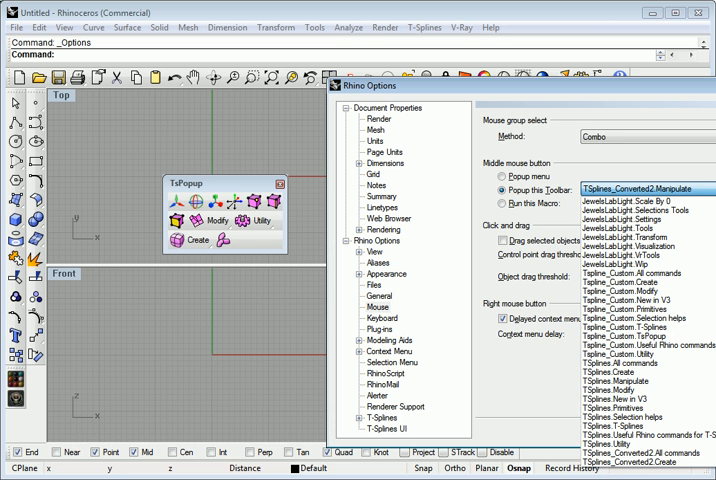
click(645, 344)
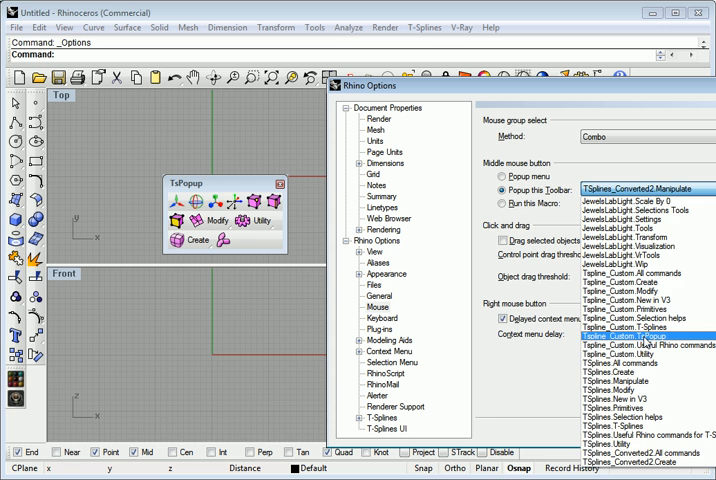